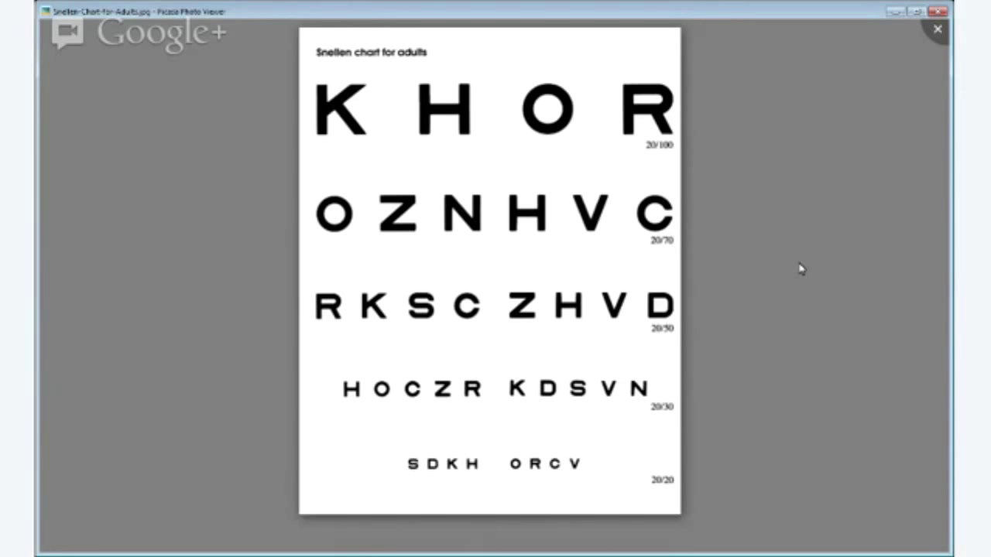
{"action": "mouse_move", "coordinate": [511, 240]}
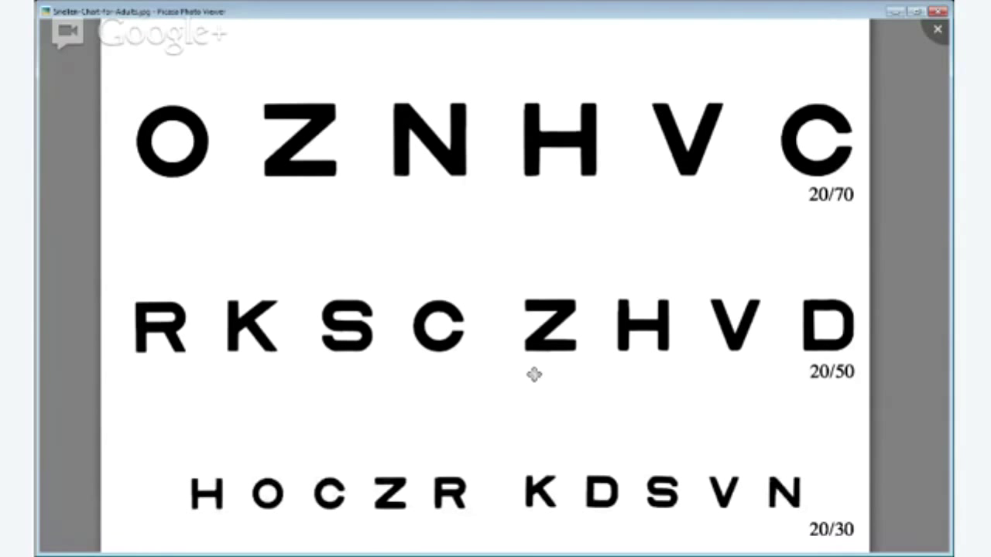
Zoom into the Snellen chart rows, then use 1:1 to return to about 87%
{"action": "scroll", "scroll_direction": "down", "scroll_amount": 3}
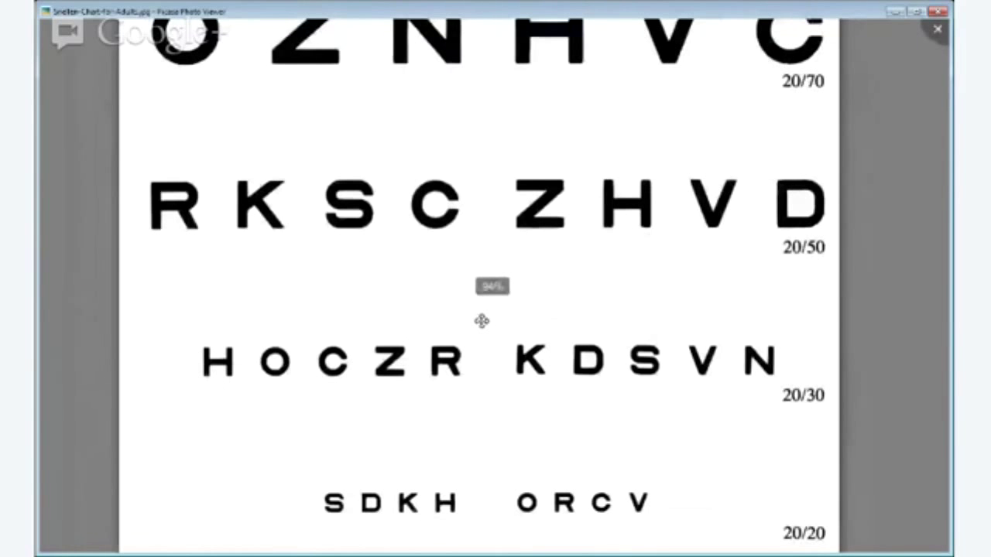
{"action": "scroll", "scroll_direction": "down", "scroll_amount": 3}
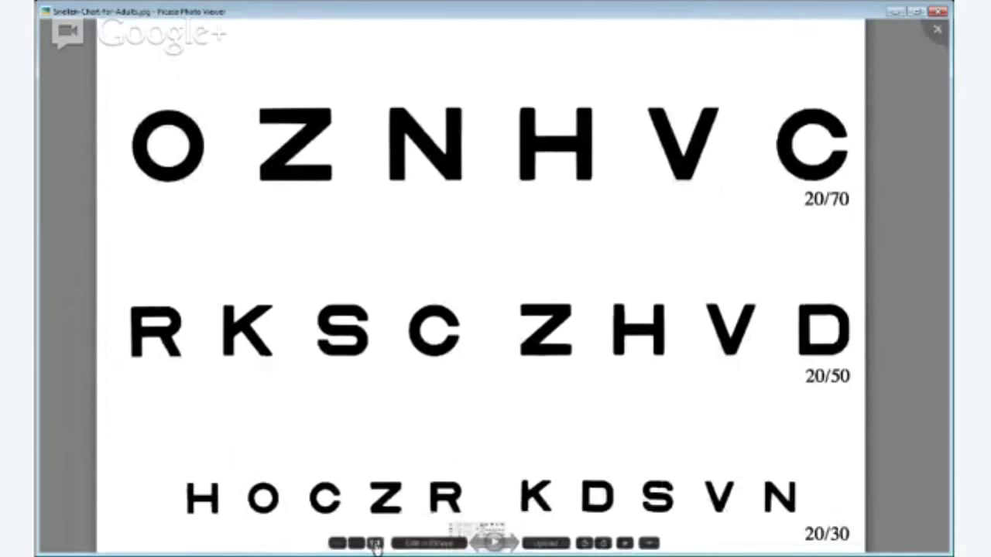
{"action": "left_click", "coordinate": [375, 543]}
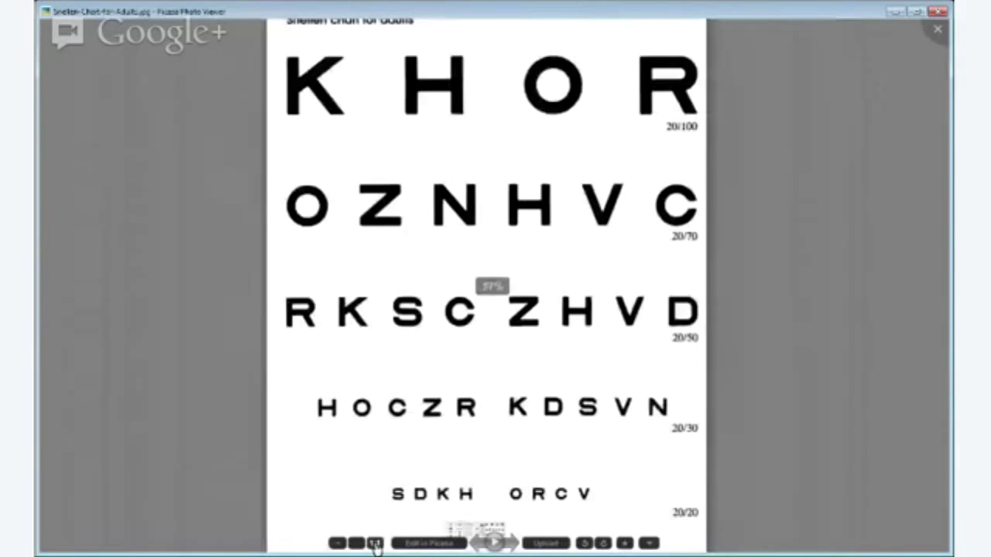
Advance to the near-vision testing card and zoom into its pictures and text
{"action": "left_click", "coordinate": [507, 543]}
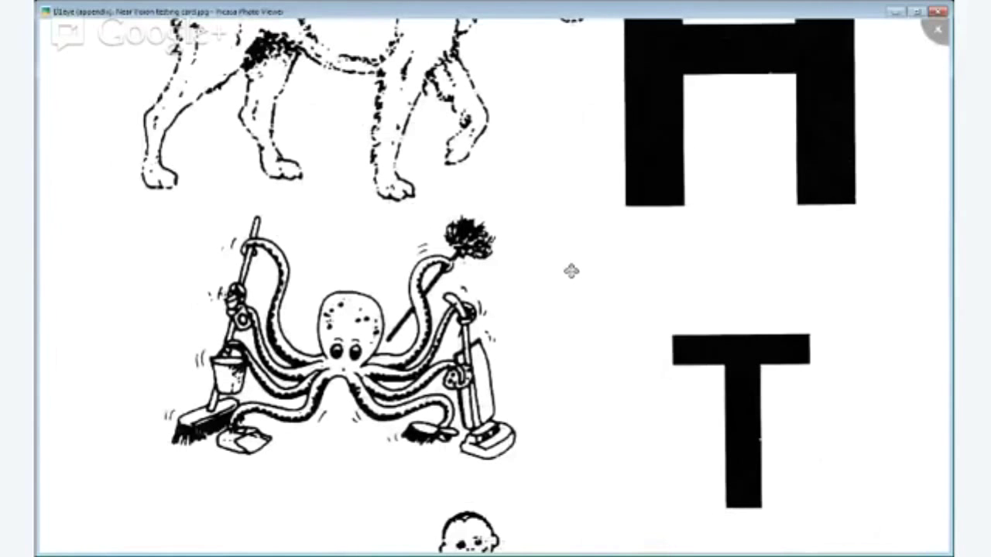
{"action": "scroll", "scroll_direction": "down", "scroll_amount": 3}
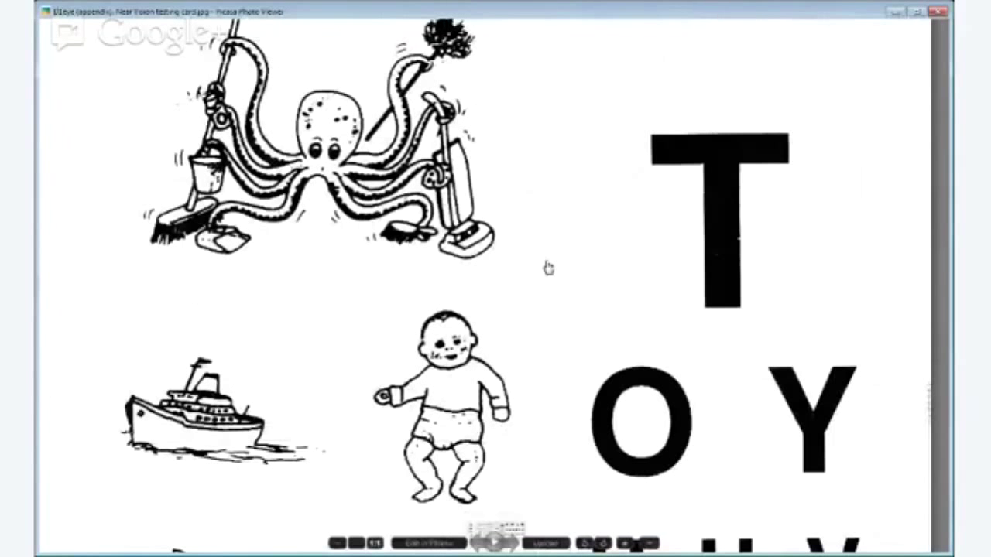
{"action": "scroll", "scroll_direction": "down", "scroll_amount": 3}
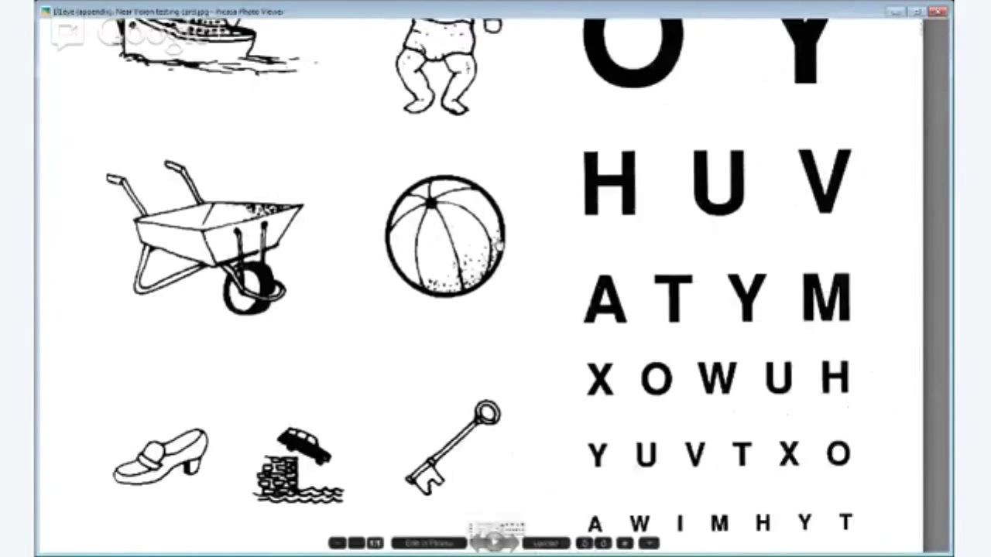
{"action": "scroll", "scroll_direction": "down", "scroll_amount": 3}
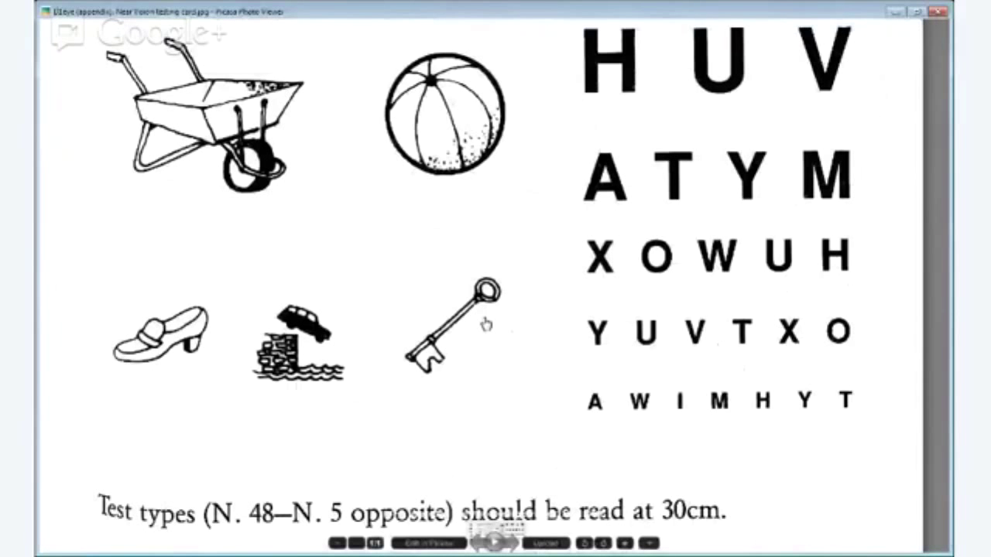
{"action": "mouse_move", "coordinate": [801, 341]}
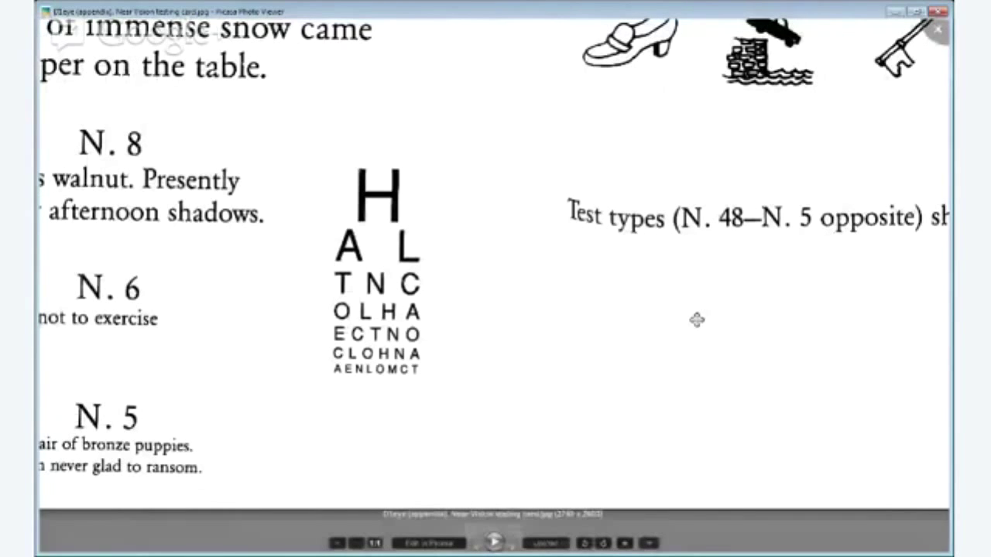
{"action": "mouse_move", "coordinate": [517, 338]}
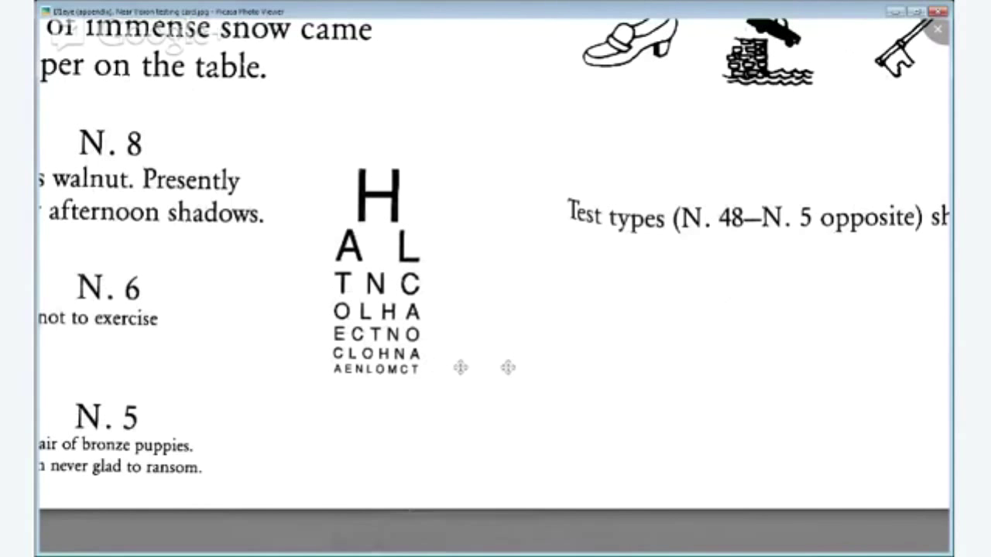
{"action": "mouse_move", "coordinate": [508, 367]}
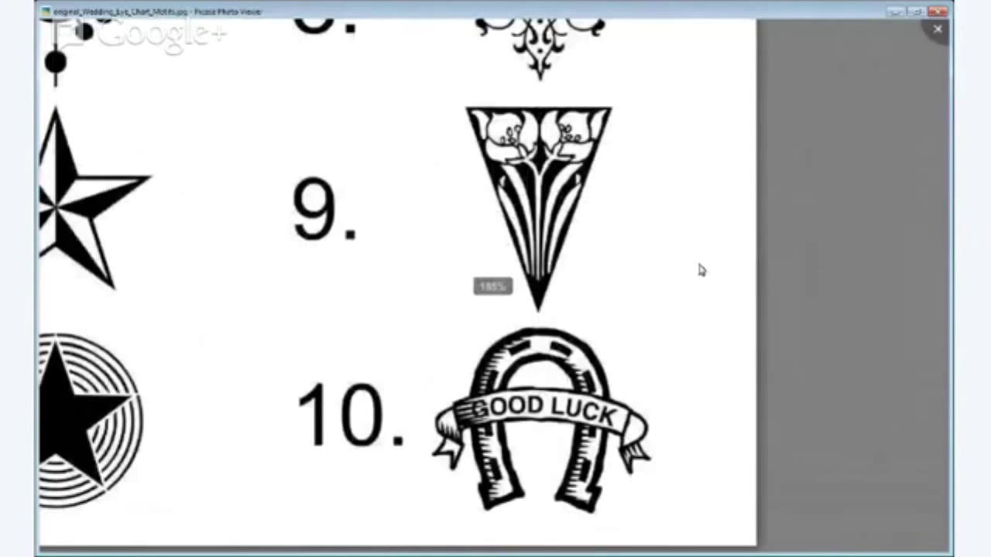
Scroll-zoom the chart image to about 185% magnification
{"action": "scroll", "scroll_direction": "down", "scroll_amount": 3}
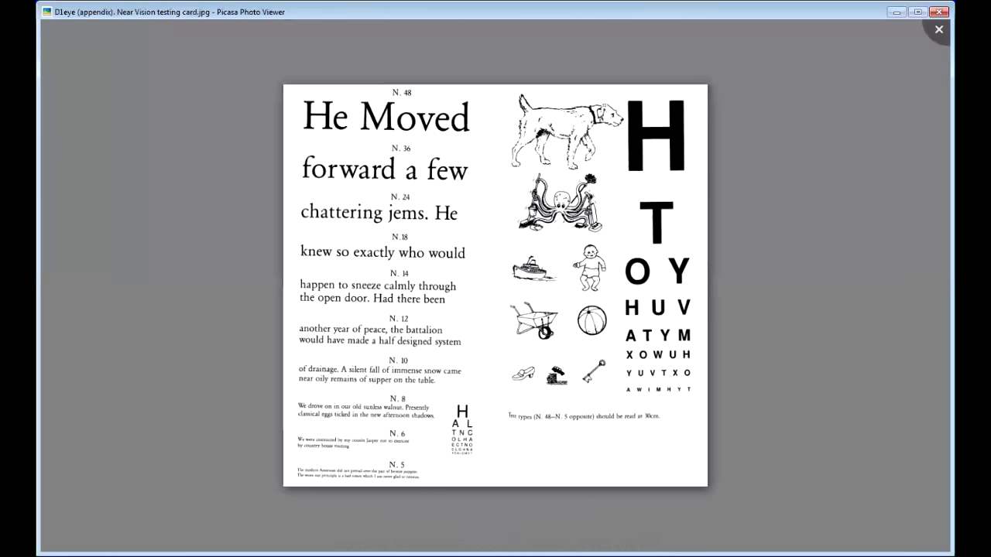
{"action": "mouse_move", "coordinate": [494, 534]}
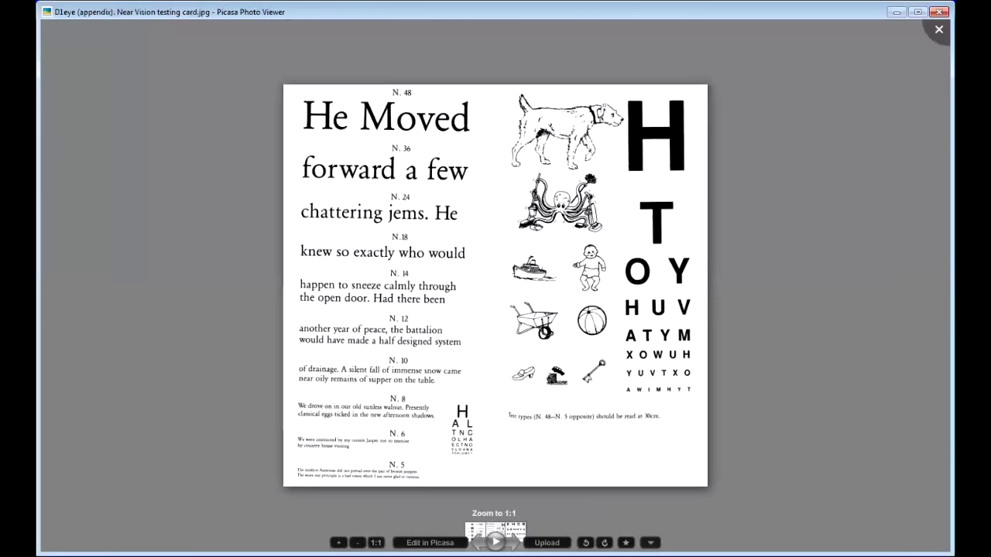
Show the near-vision card at 1:1 and scroll down to the octopus
{"action": "left_click", "coordinate": [376, 542]}
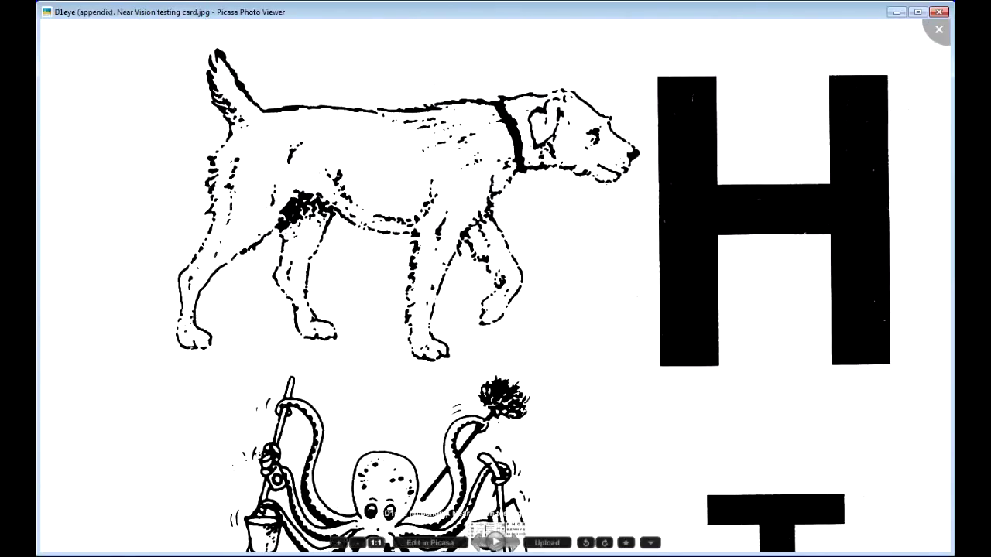
{"action": "scroll", "scroll_direction": "down", "scroll_amount": 3}
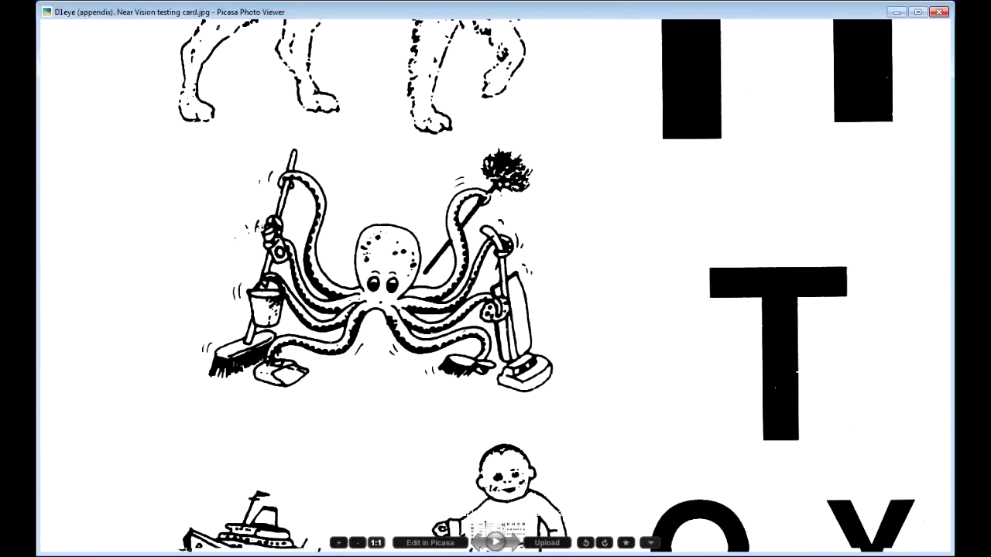